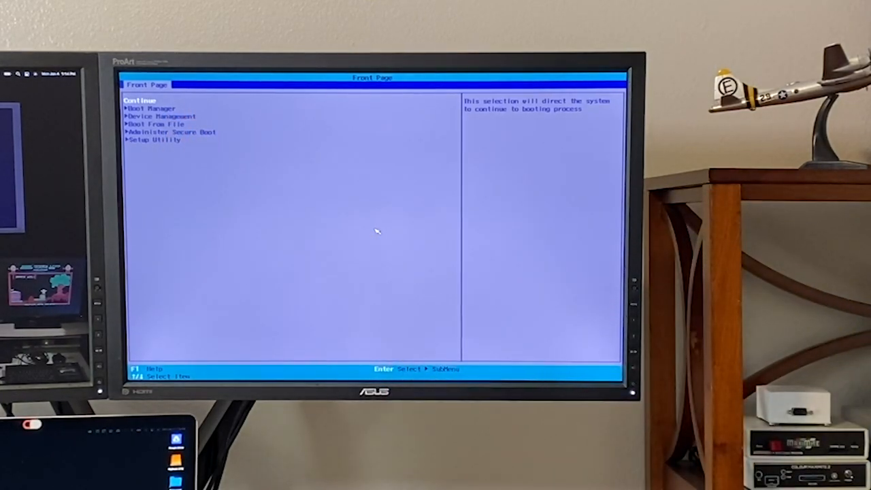
# Select Continue on the UEFI Front Page to reach the openSUSE Leap boot menu
pyautogui.press('Down')
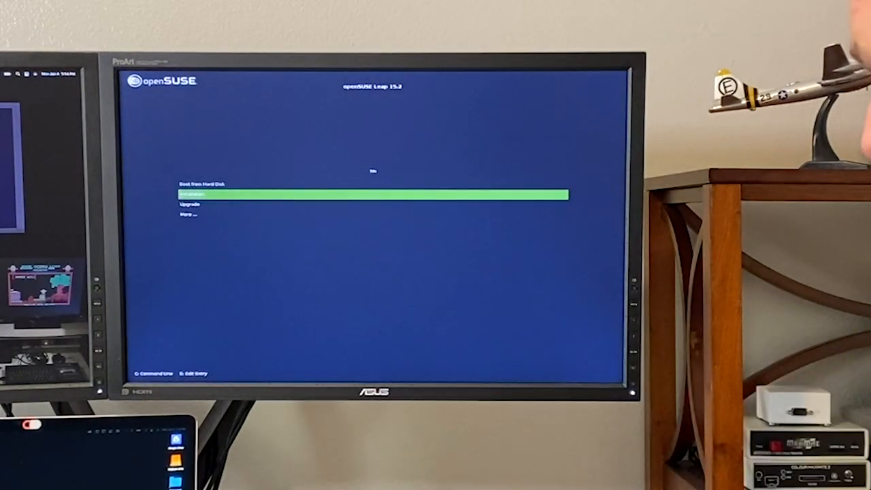
# Boot the rescue system entry and log in as root over SSH
pyautogui.press('Down')
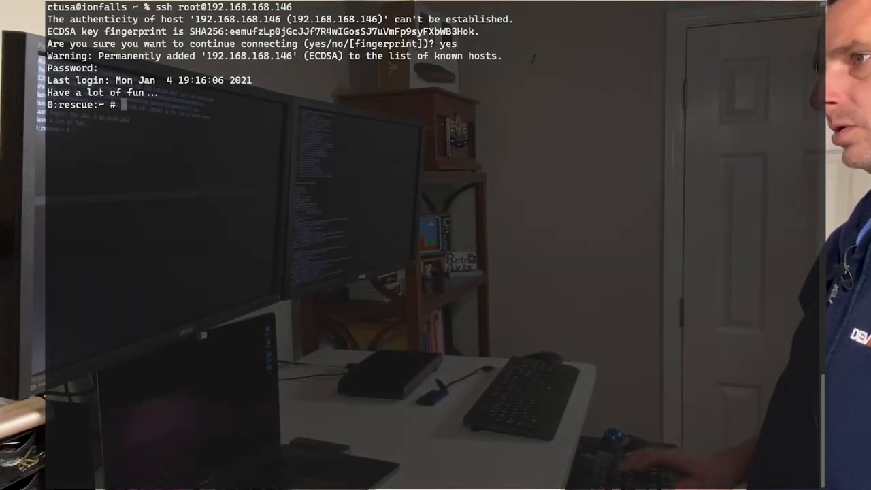
# Run fdisk -l to list all disks and partitions, including the 29.2 GiB mmcblk0
pyautogui.write('fdisk -l')
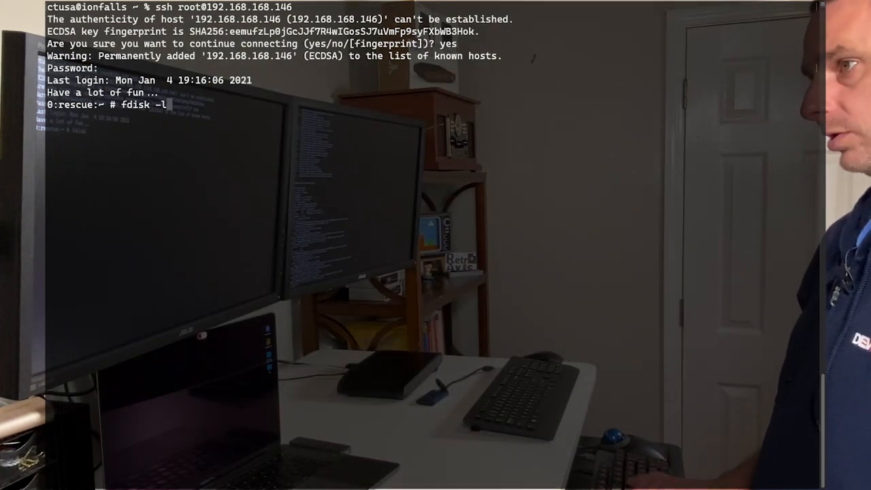
pyautogui.press('Return')
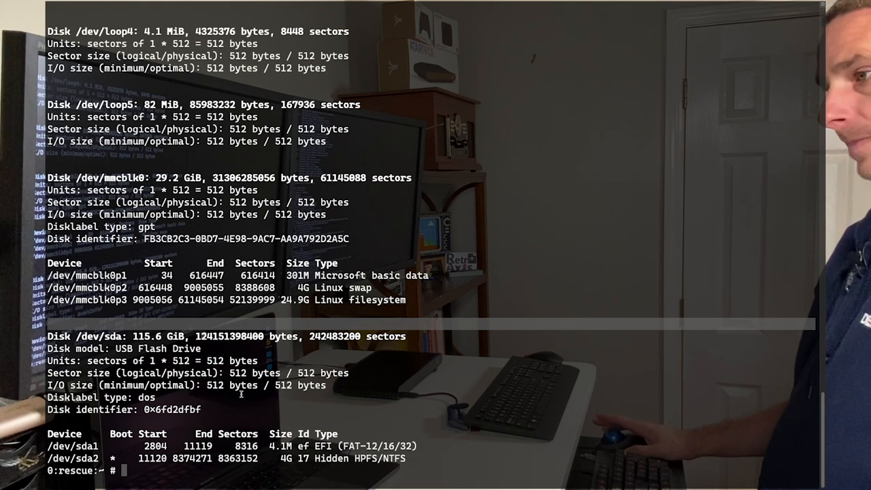
# Check dmesg for the attached drive and list the ADATA drive's partitions with fdisk -l /dev/sdb
pyautogui.write('dmesg')
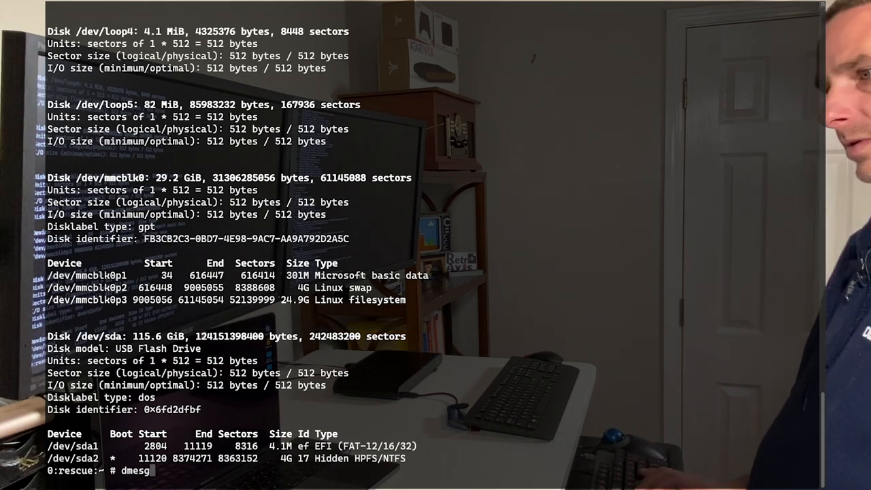
pyautogui.press('Return')
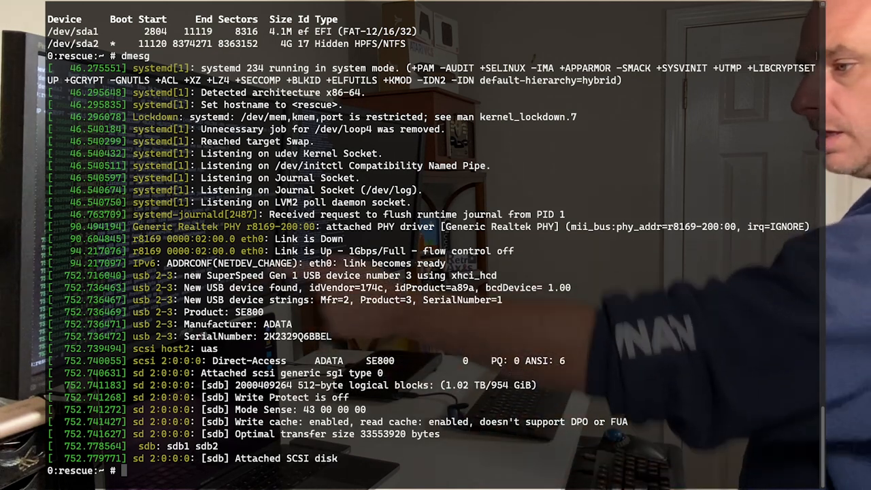
pyautogui.write('fdisk')
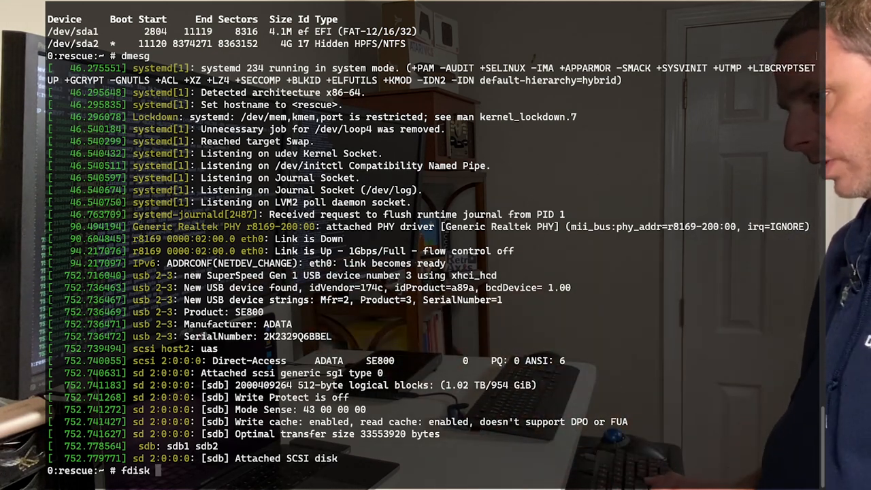
pyautogui.write('-l /dev')
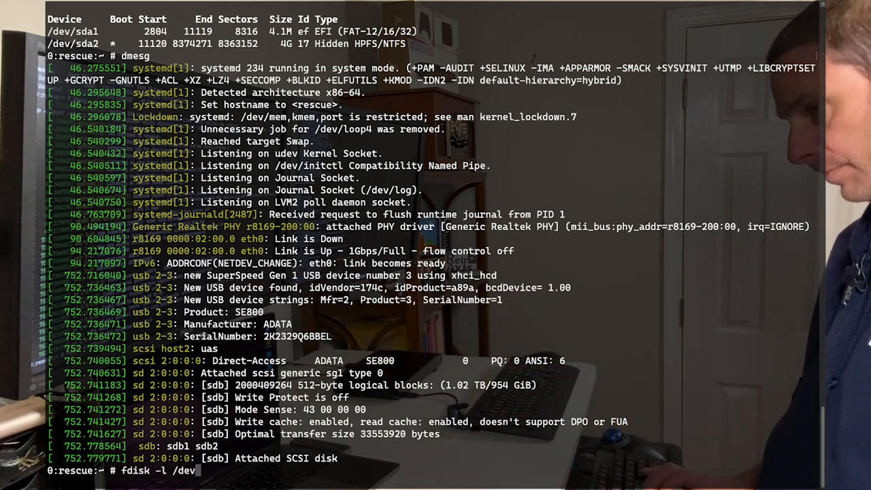
pyautogui.press('Return')
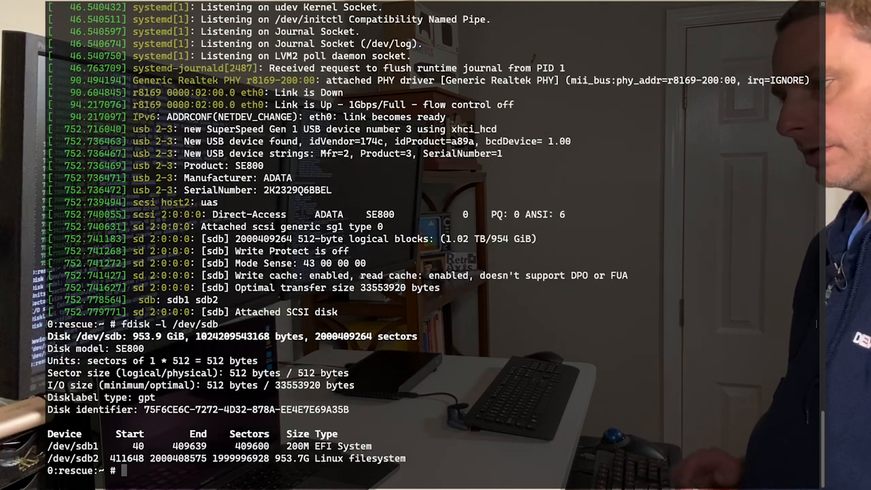
# Create /mnt/adata, mount /dev/sdb2 there, and confirm it in the mount list
pyautogui.write('cd /mnt/')
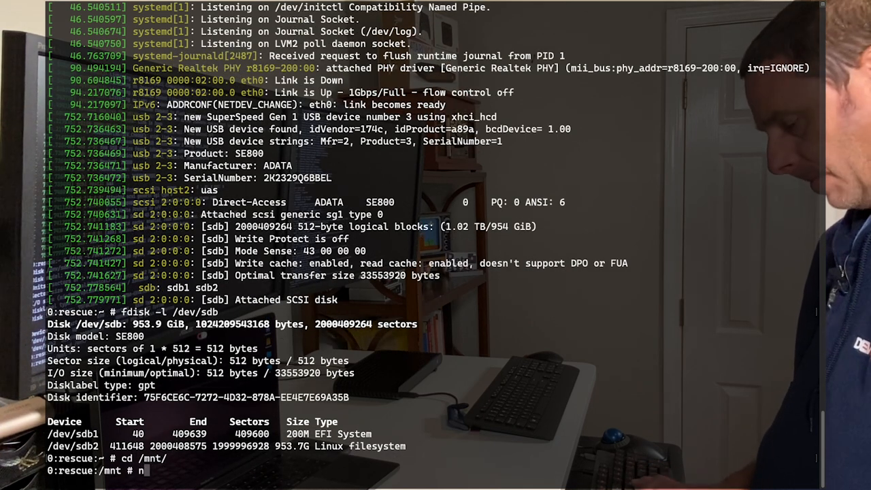
pyautogui.write('mkdir adata')
pyautogui.write('mo')
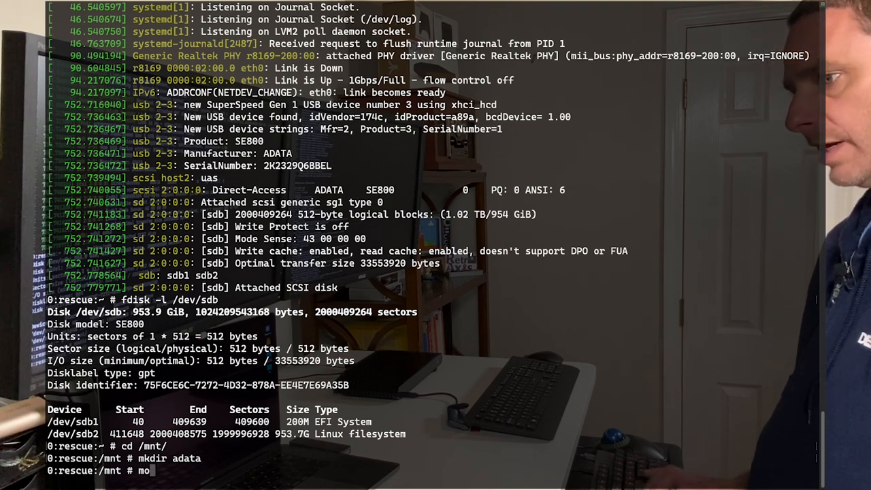
pyautogui.write('unt /dev/')
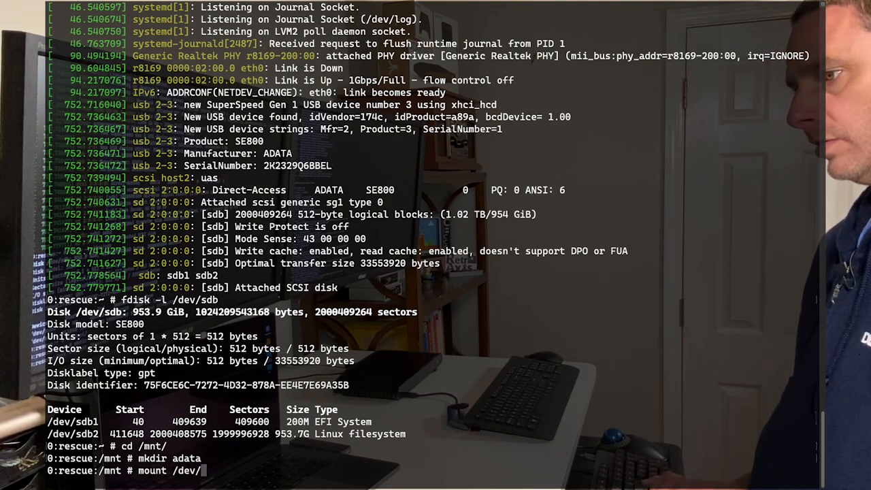
pyautogui.write('sdb2 /')
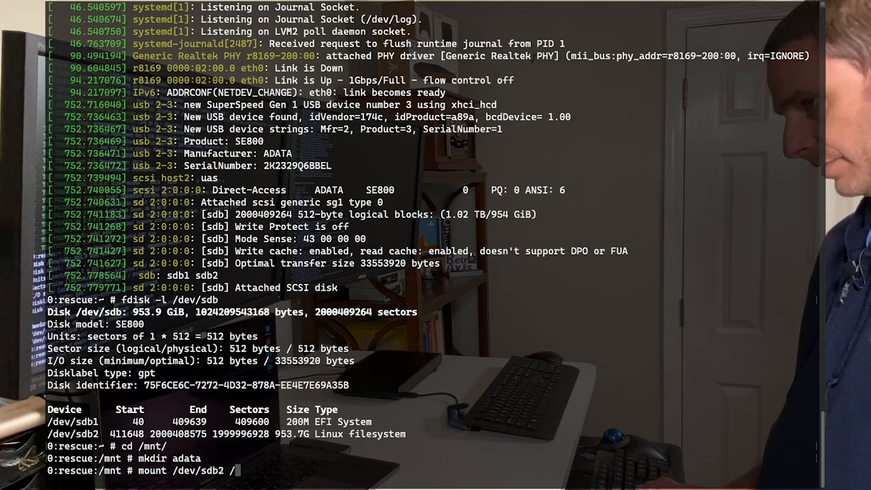
pyautogui.write('mnt/adata')
pyautogui.write('mo')
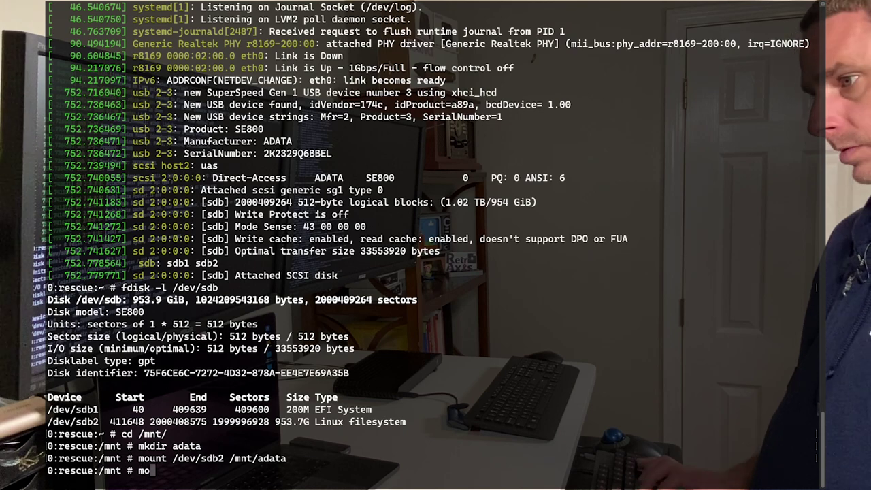
pyautogui.press('Return')
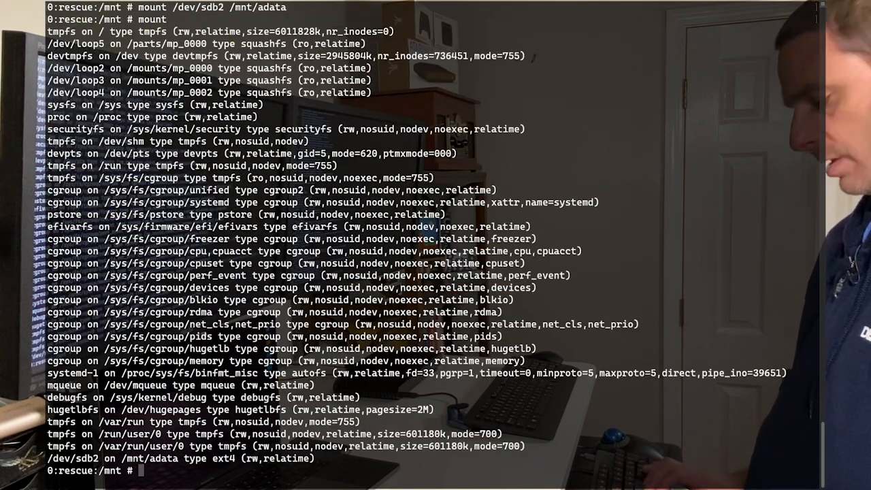
# Change into /mnt/adata and show dd's usage help
pyautogui.write('cd adata/')
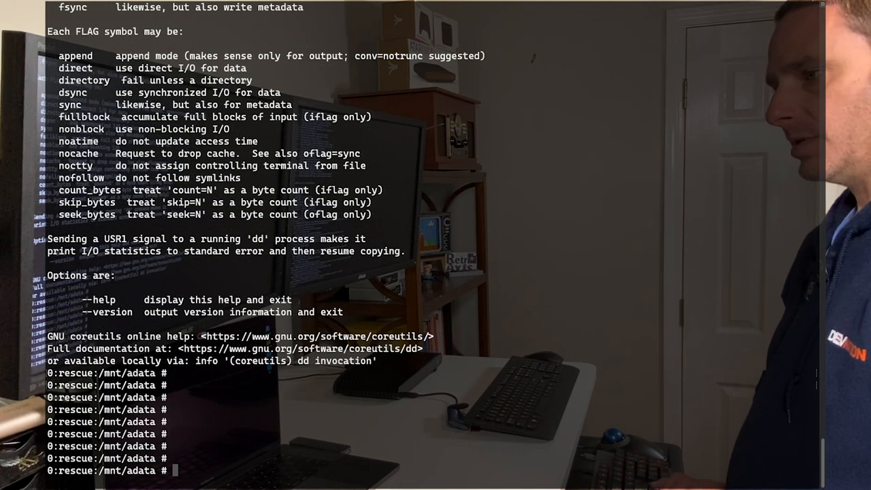
# Run dd if=/mnt/adata/diskimage-20201231.img of=/dev/mmcblk0 bs=512b to restore the image
pyautogui.write('dd')
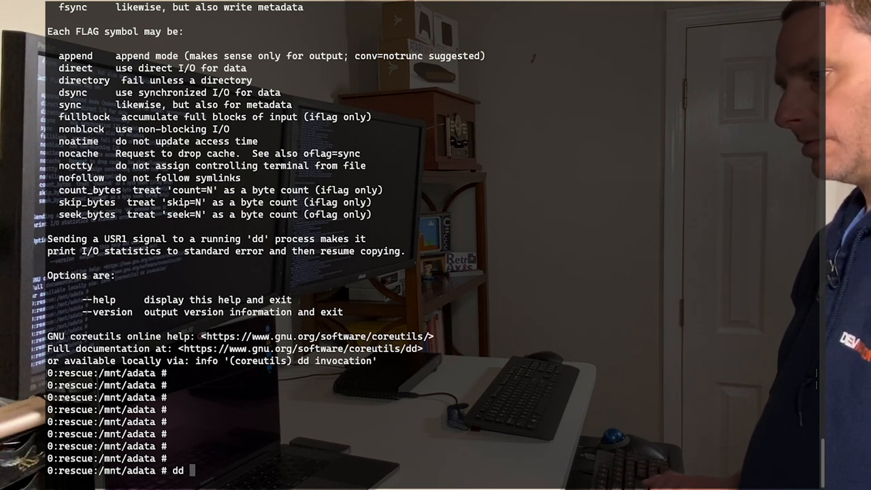
pyautogui.write('if=/')
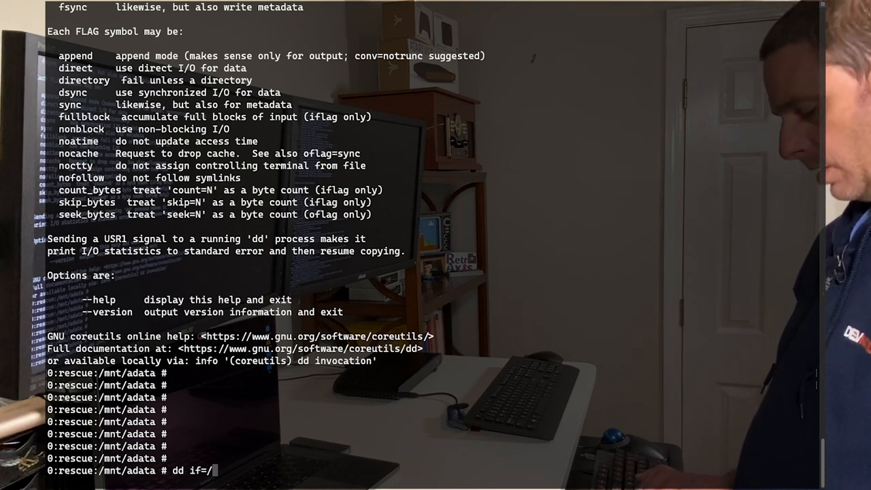
pyautogui.write('mnt/a')
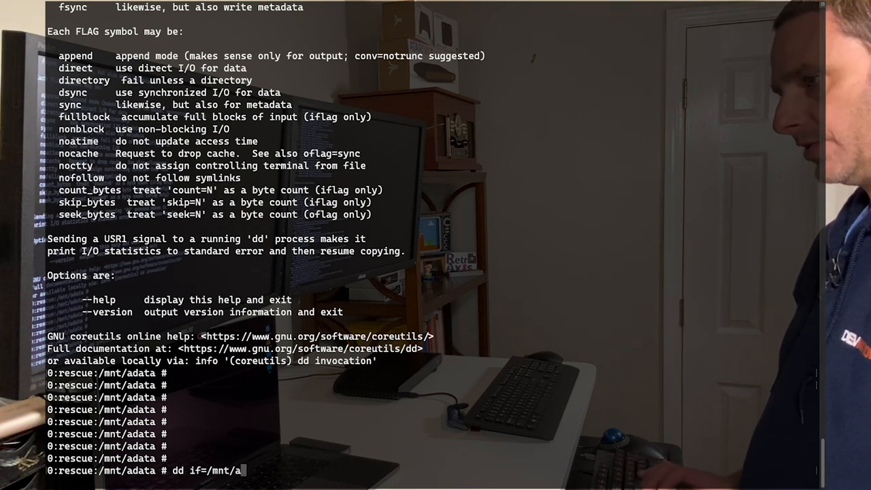
pyautogui.write('data/')
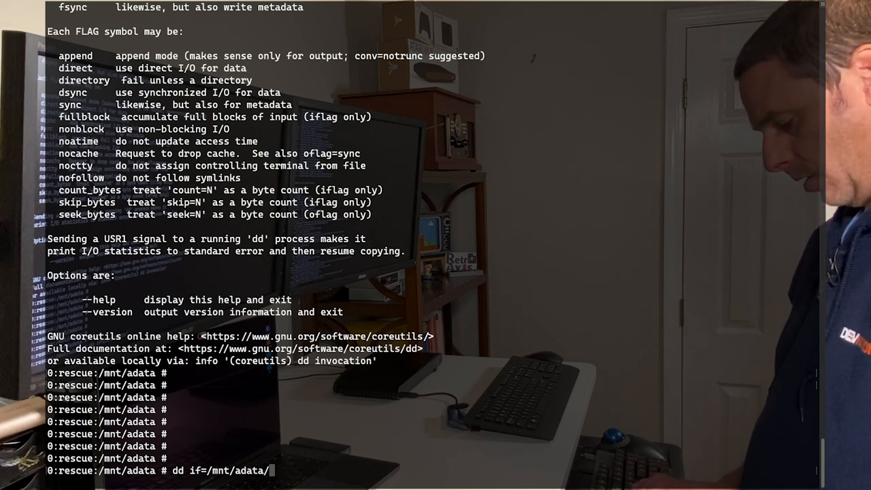
pyautogui.write('dis')
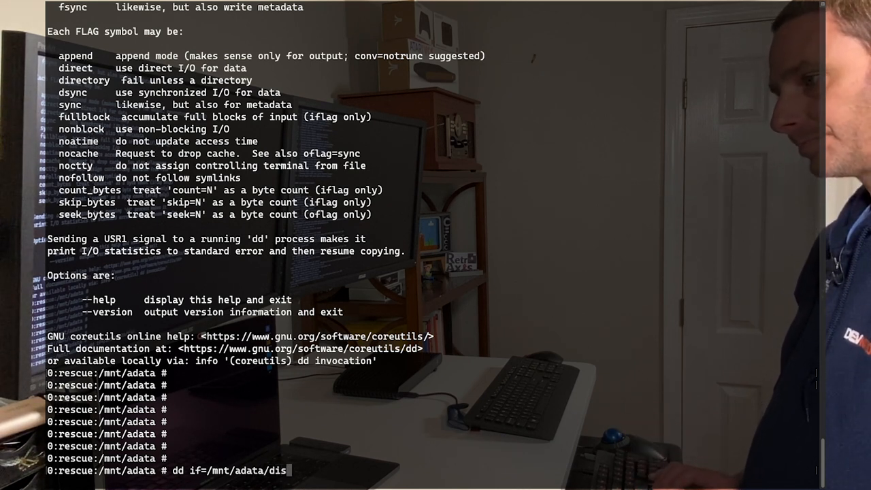
pyautogui.write('kimage-20201231.img')
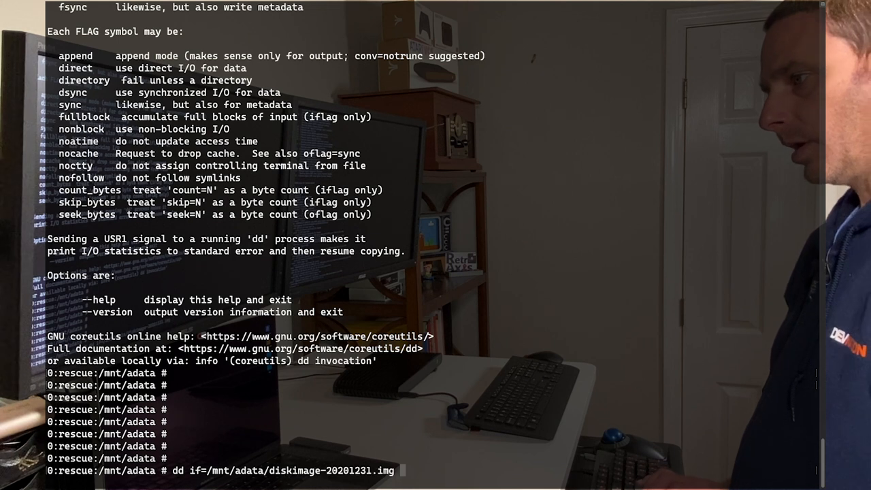
pyautogui.write('of')
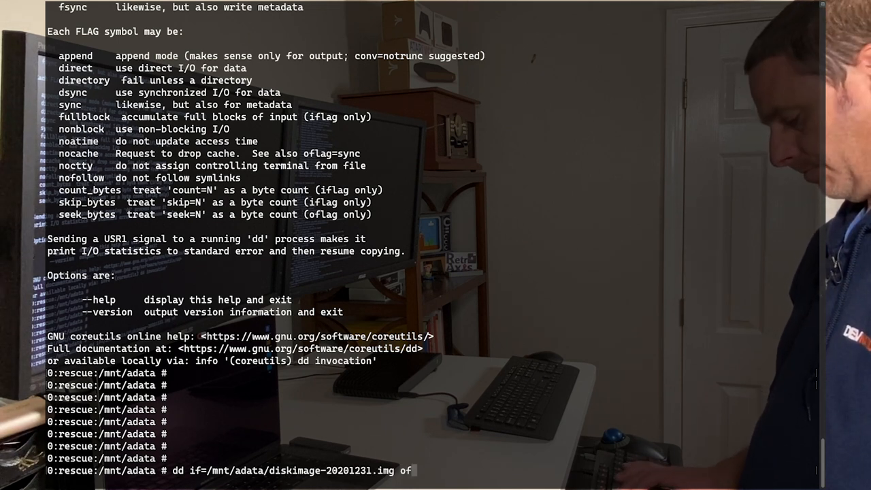
pyautogui.write('=/dev/')
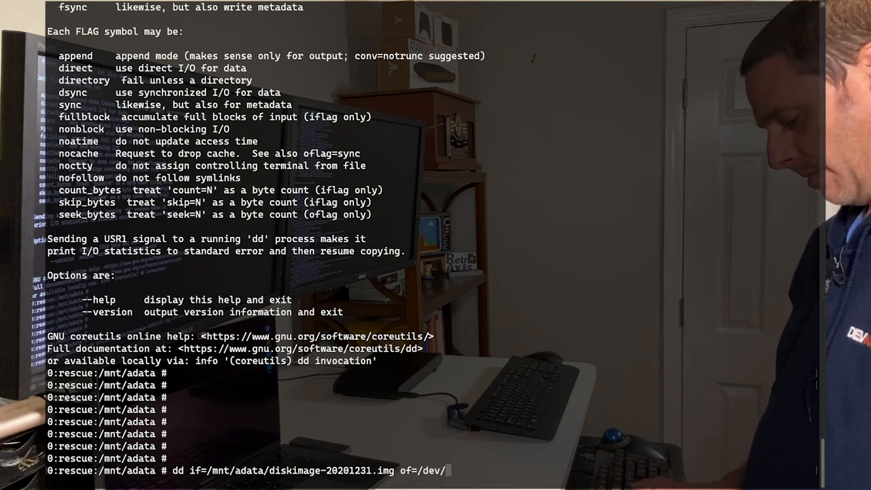
pyautogui.write('mmc')
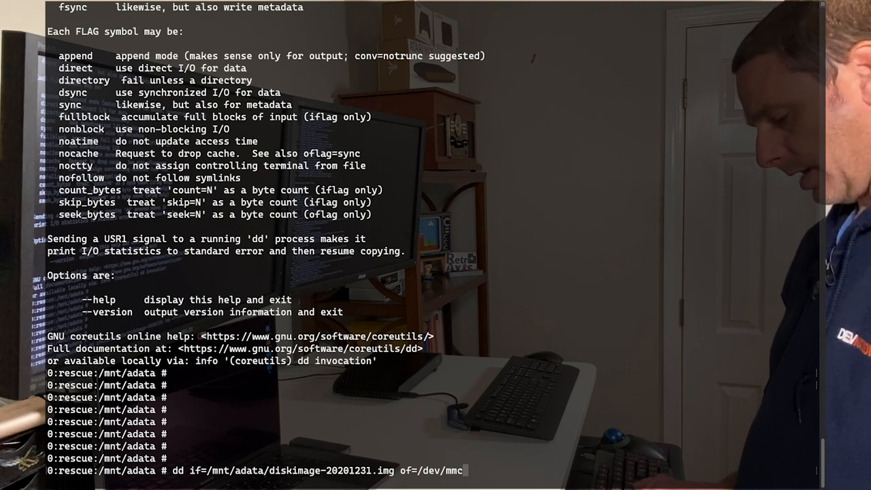
pyautogui.write('blk0')
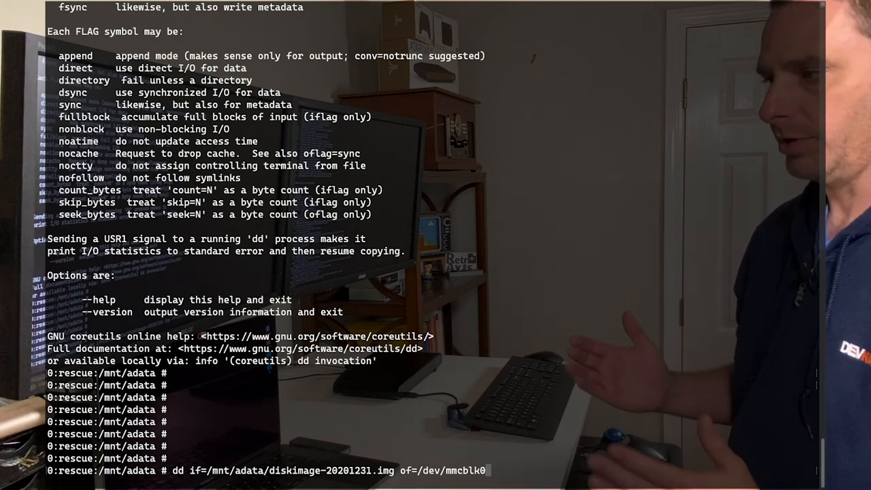
pyautogui.write('bs')
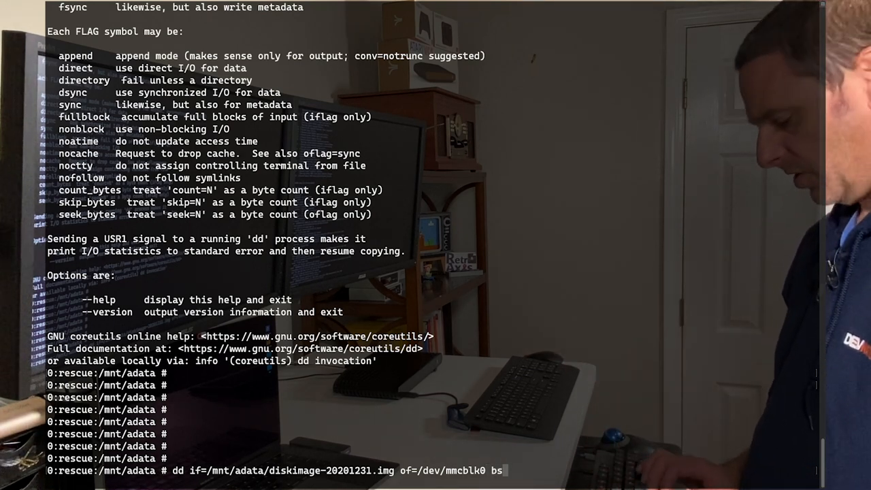
pyautogui.write('512')
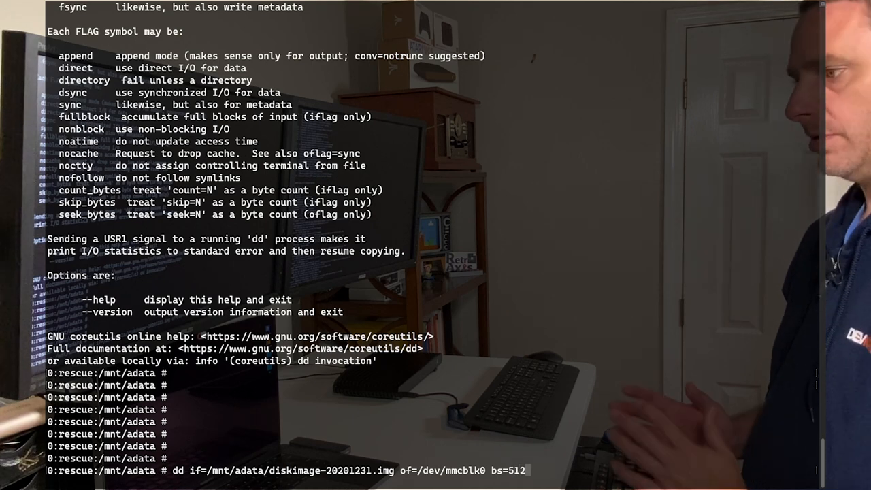
pyautogui.write('b')
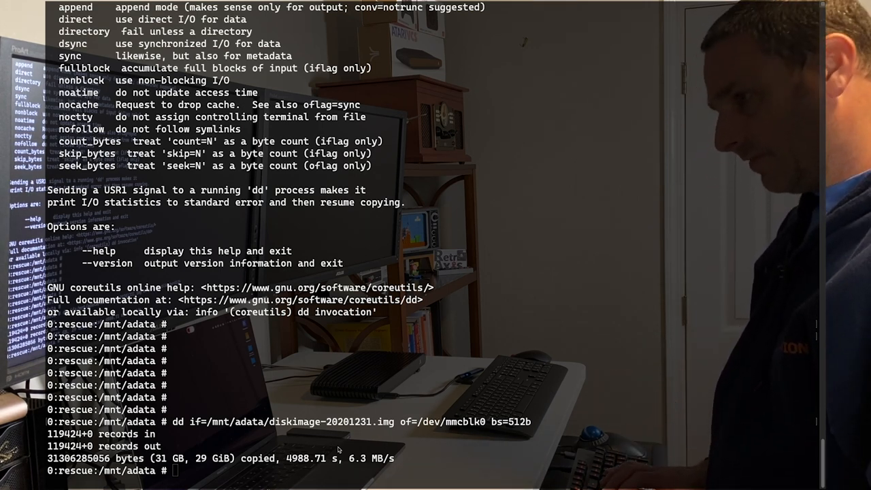
pyautogui.moveTo(338, 448)
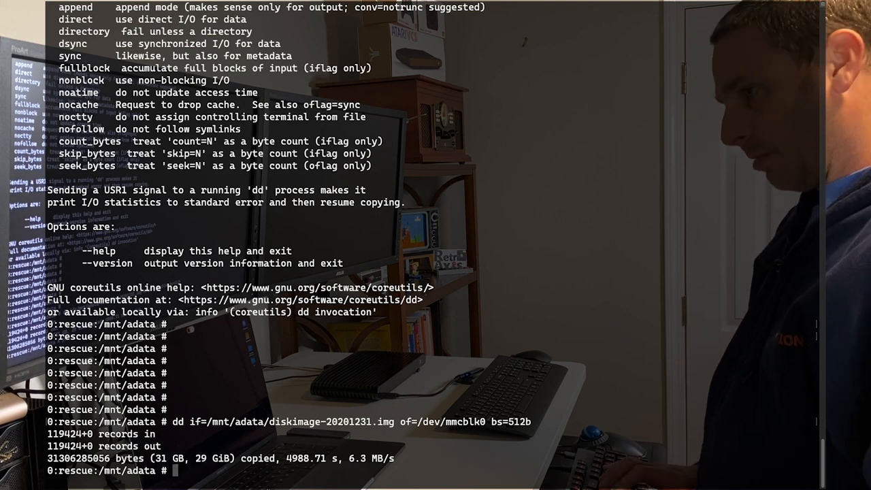
# Run partprobe to reread partitions, then begin fdisk -l /dev/mmcblk0 to list them
pyautogui.write('partprobe')
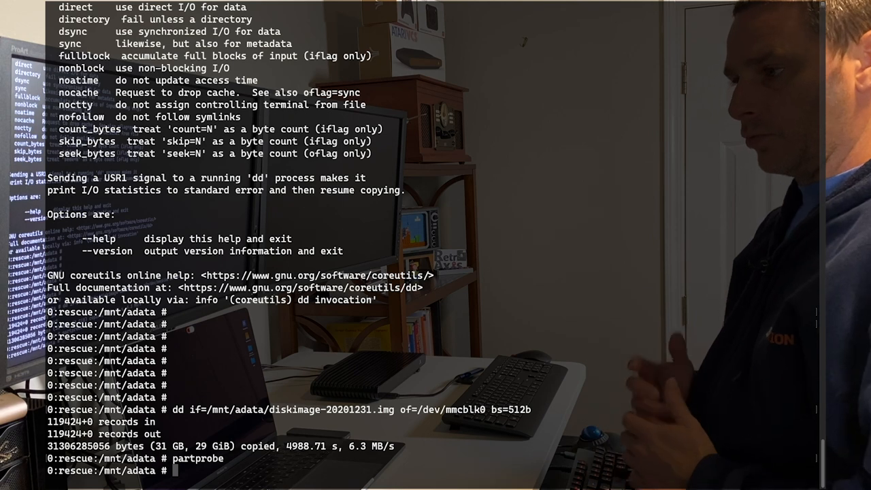
pyautogui.write('fdis')
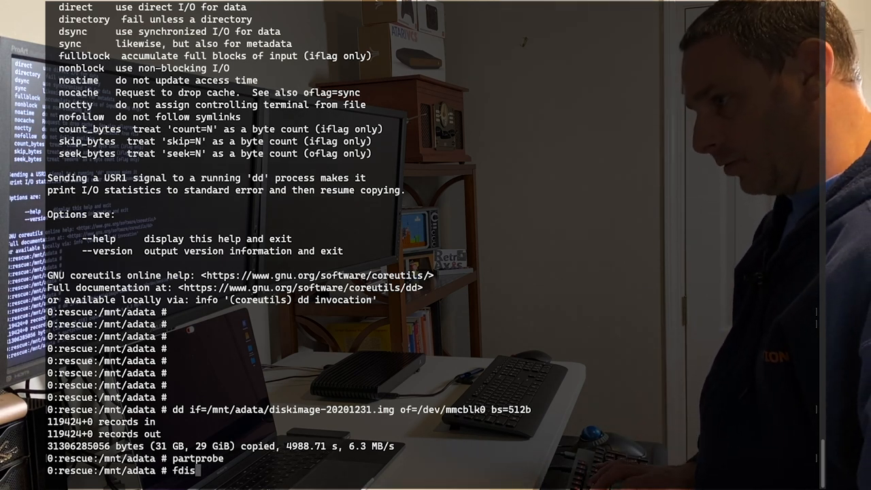
pyautogui.write('k -l')
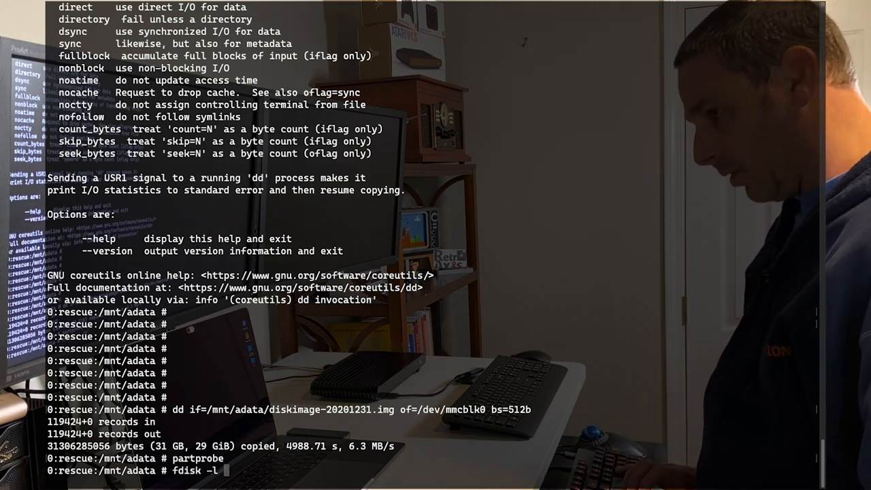
pyautogui.write('/dev/mm')
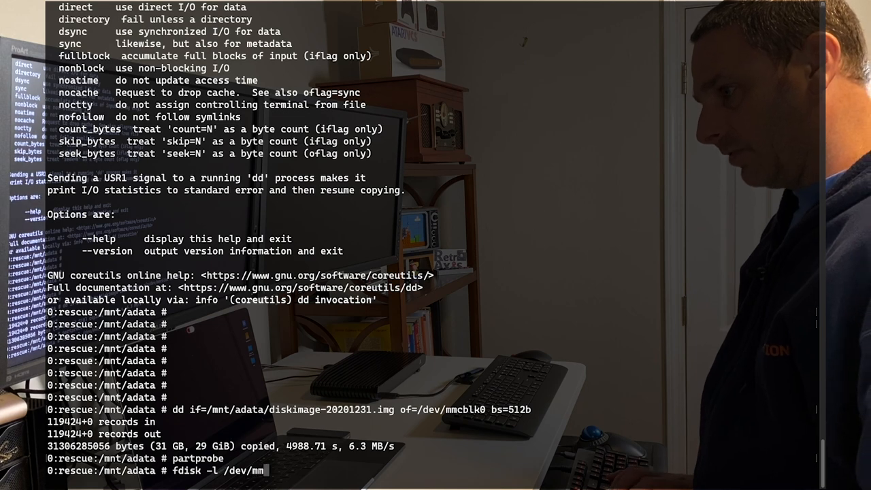